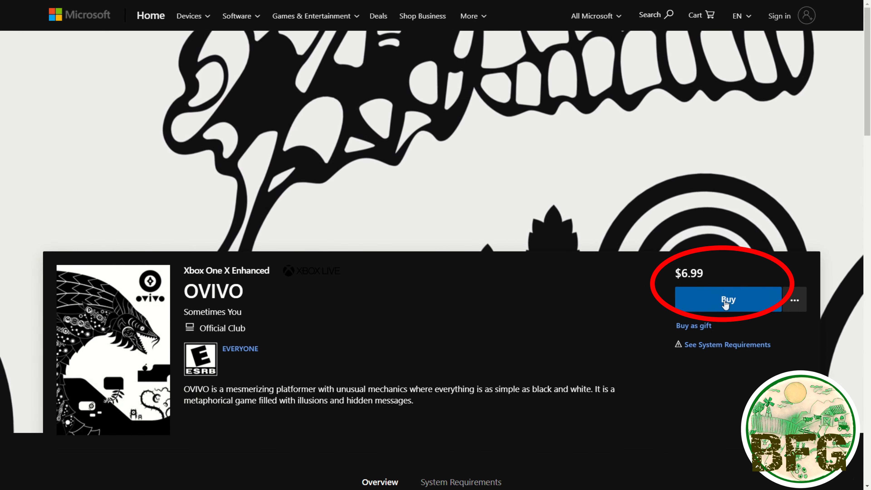
{"action": "scroll", "scroll_direction": "down", "scroll_amount": 3}
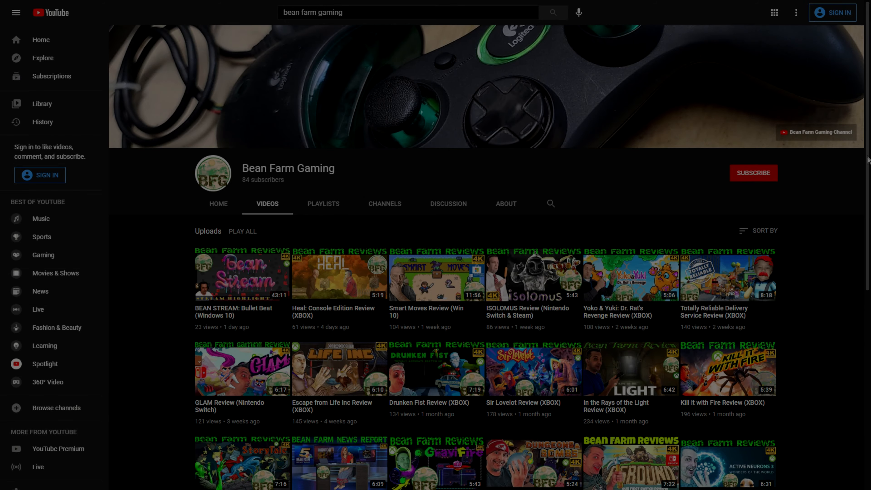
{"action": "scroll", "scroll_direction": "down", "scroll_amount": 3}
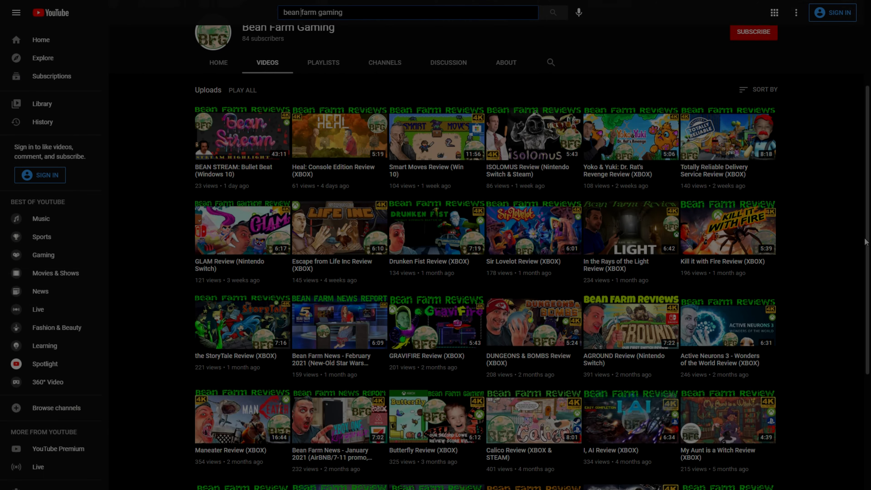
{"action": "scroll", "scroll_direction": "down", "scroll_amount": 3}
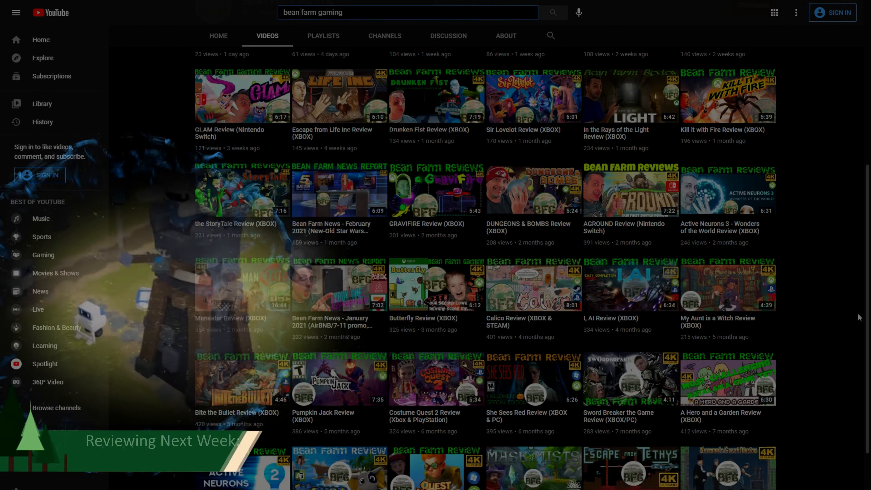
{"action": "scroll", "scroll_direction": "down", "scroll_amount": 3}
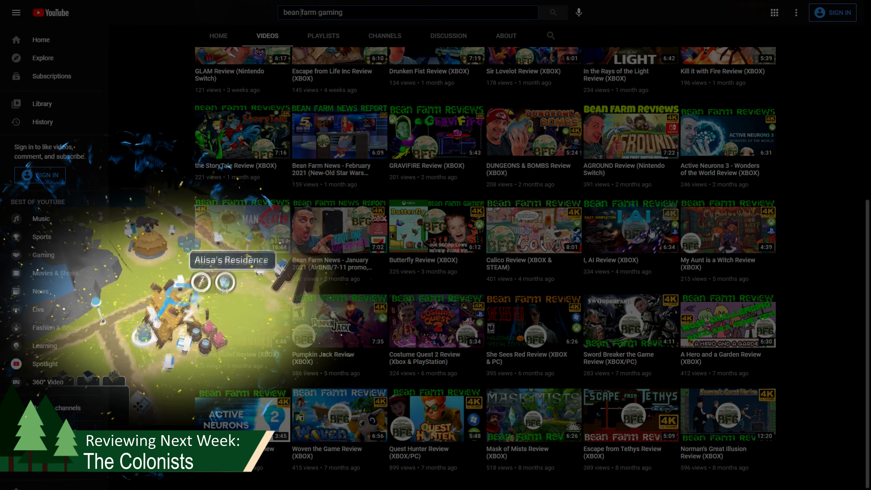